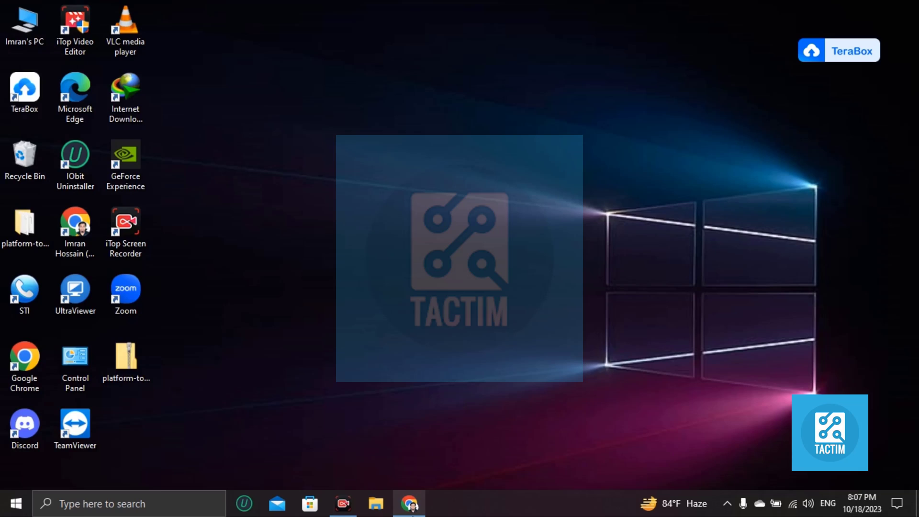
Launch Chrome and go to youtube.com
left_click(409, 503)
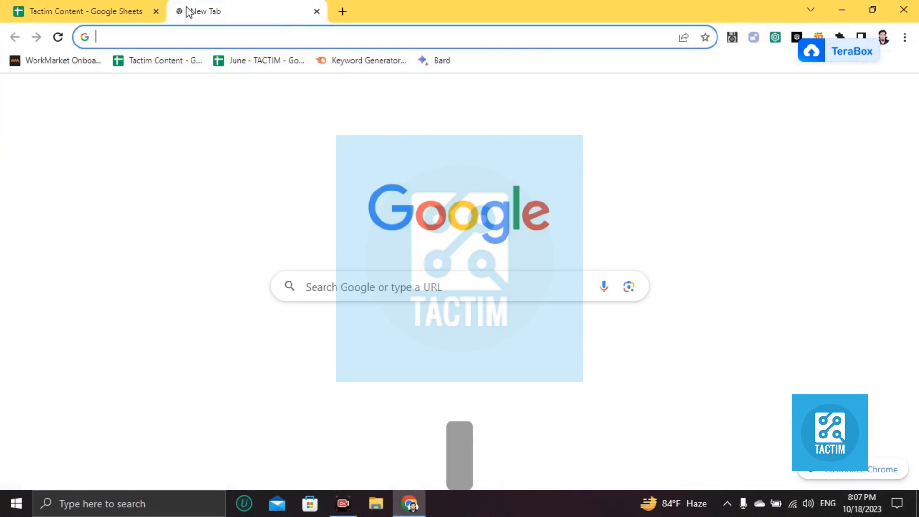
type("youtube.com")
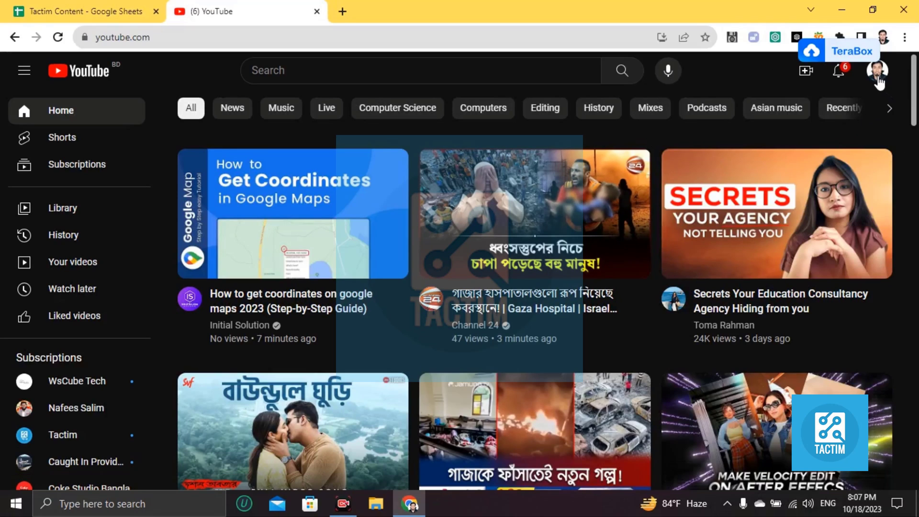
From the account menu, go to 'Your channel' page
left_click(876, 70)
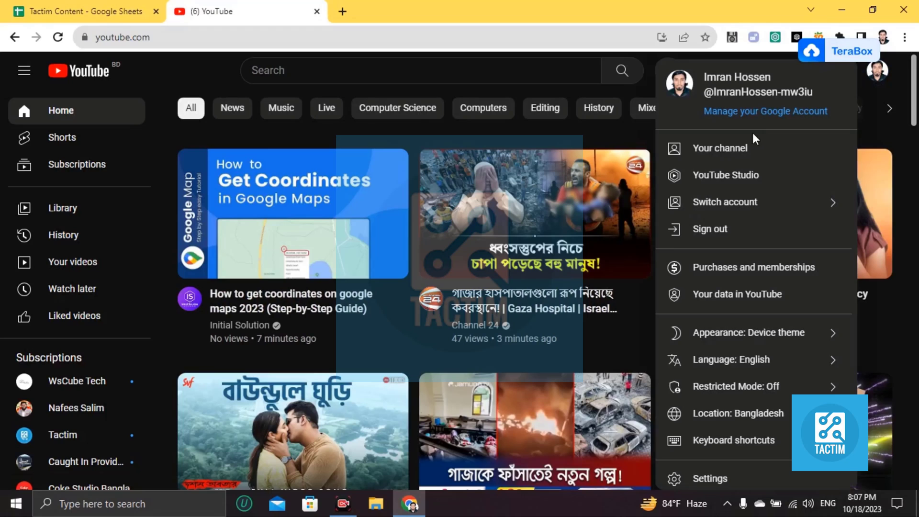
mouse_move(720, 147)
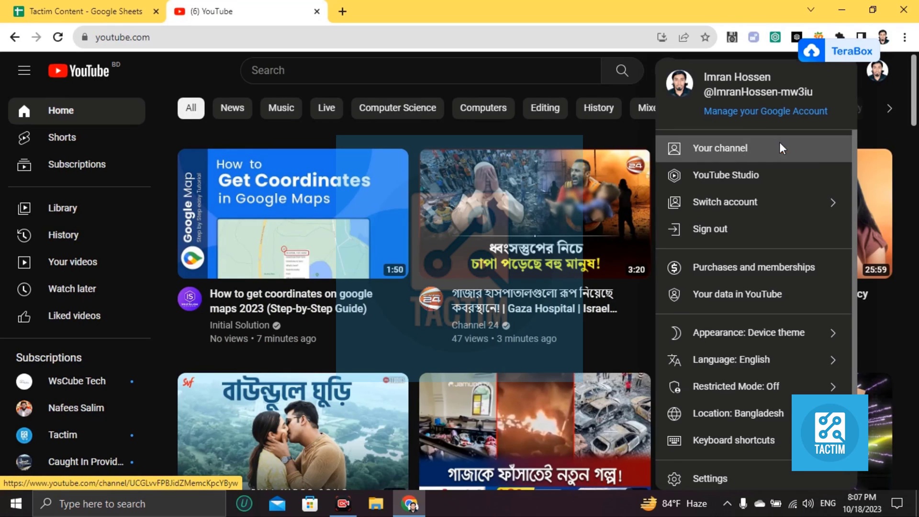
left_click(719, 147)
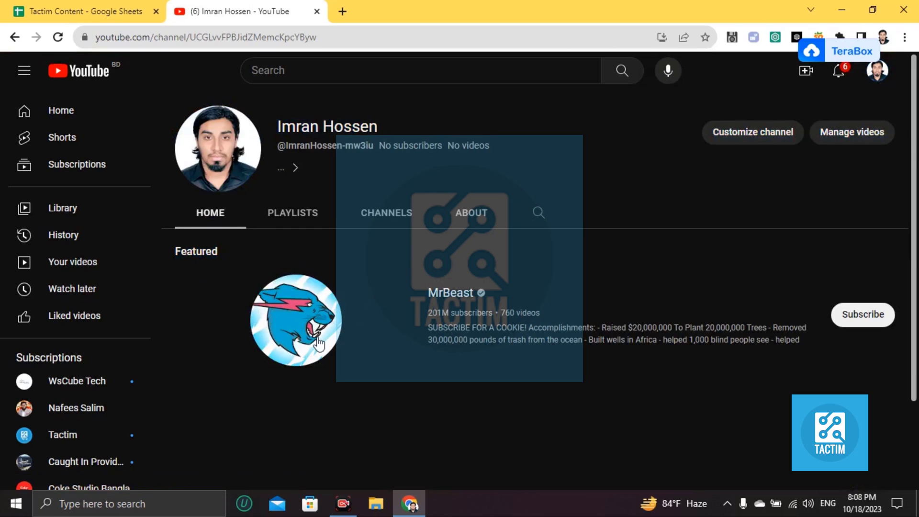
mouse_move(715, 207)
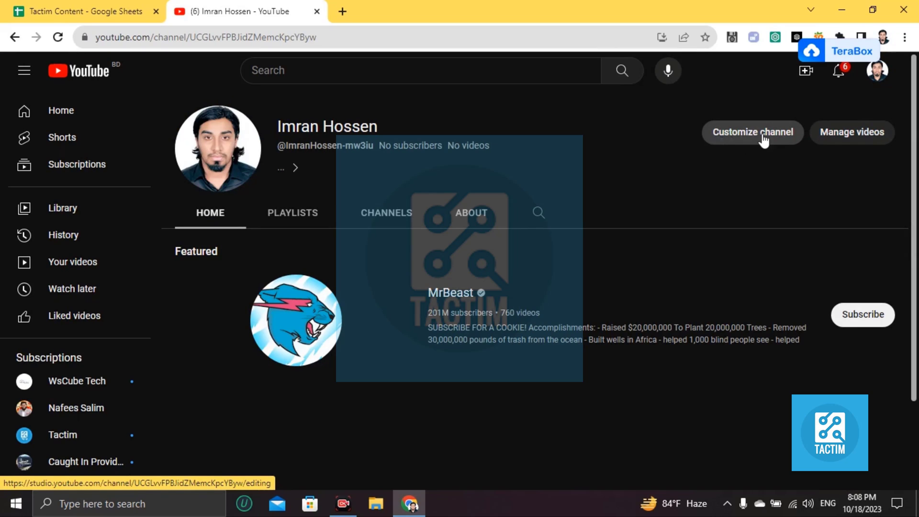
Enter Customize channel and scroll the Layout tab to the Featured sections list
left_click(752, 132)
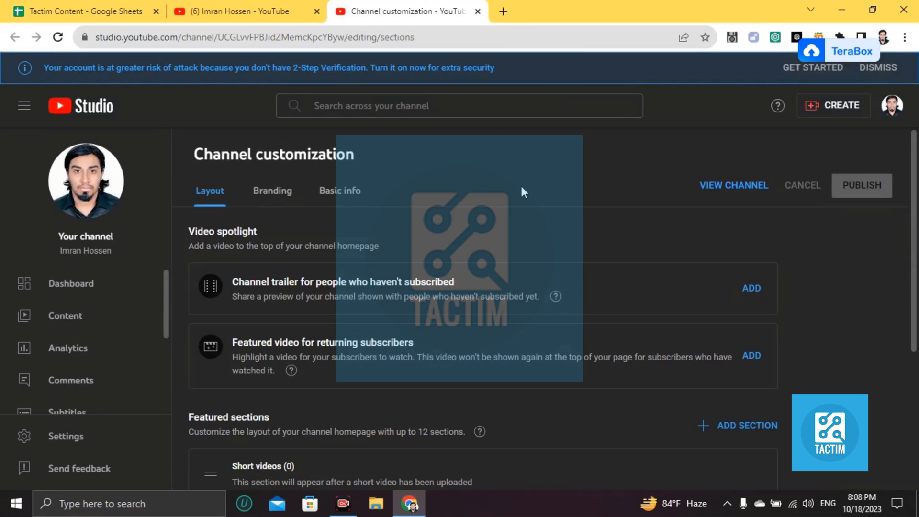
scroll("down", 3)
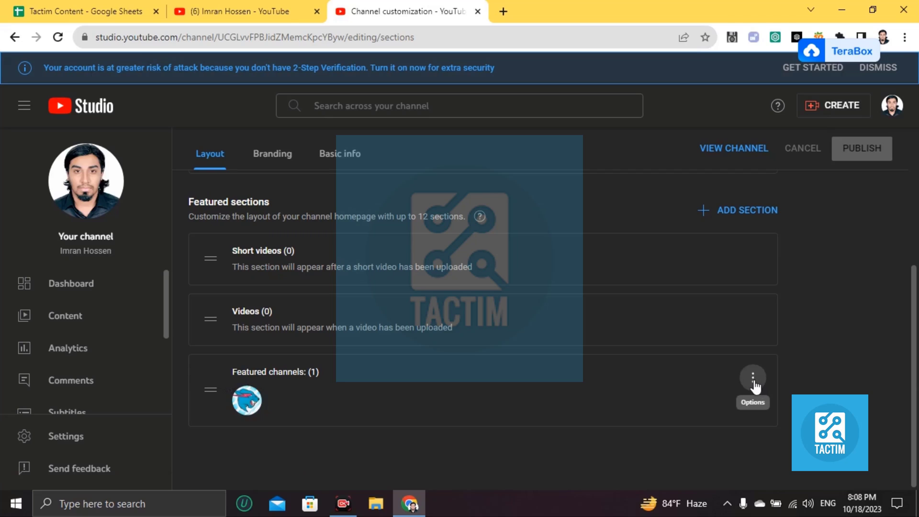
Remove the Featured channels section via its options and publish the layout
left_click(752, 377)
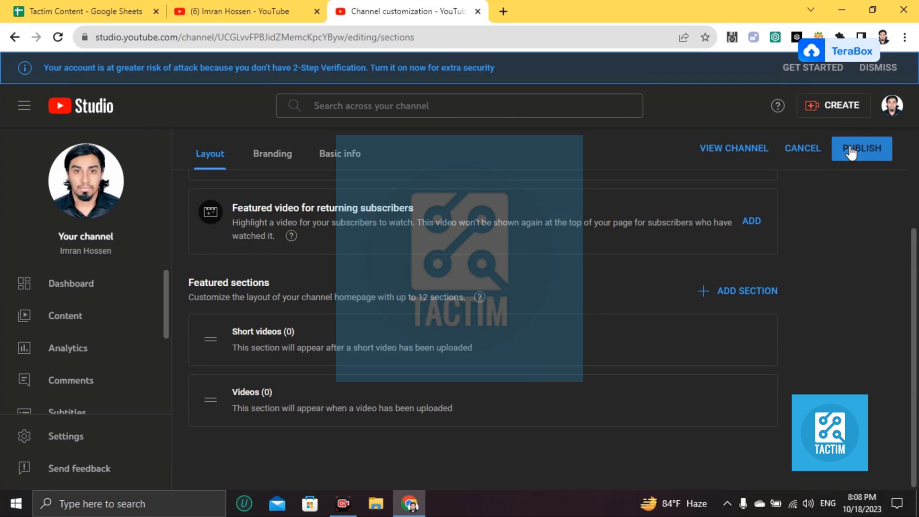
left_click(862, 148)
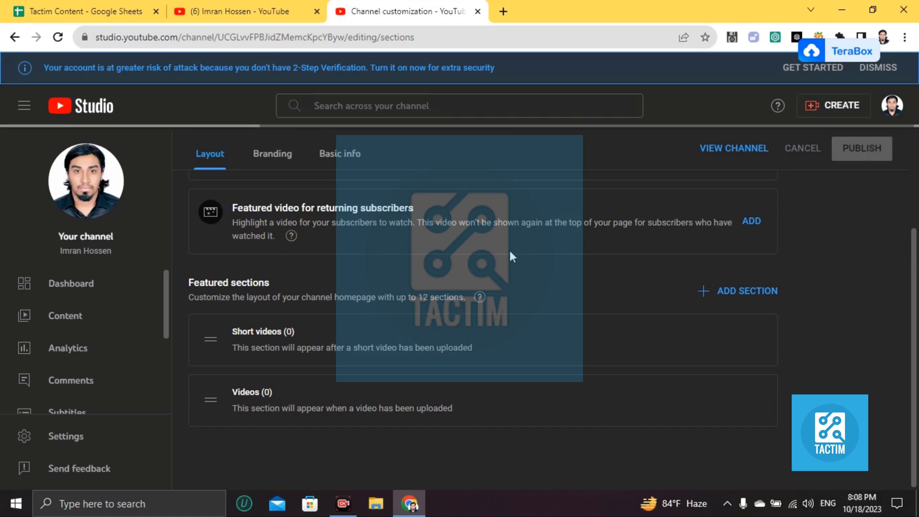
left_click(860, 147)
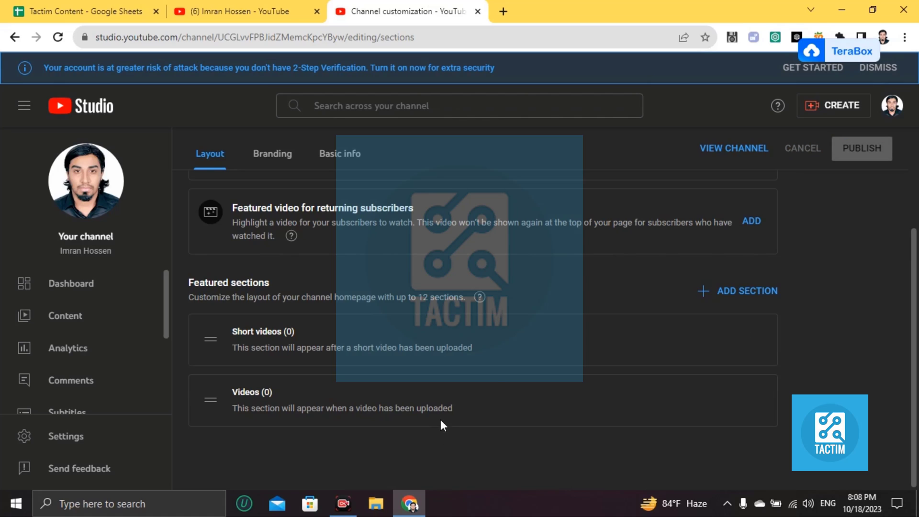
mouse_move(674, 481)
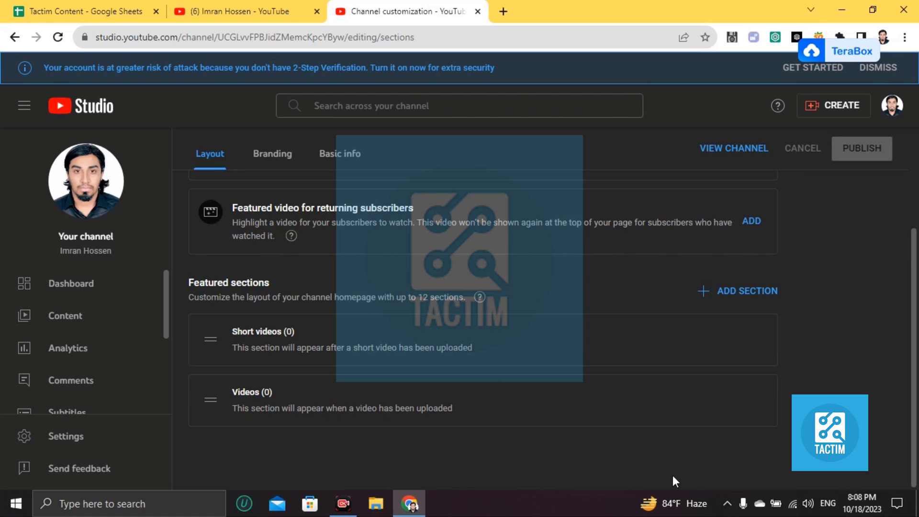